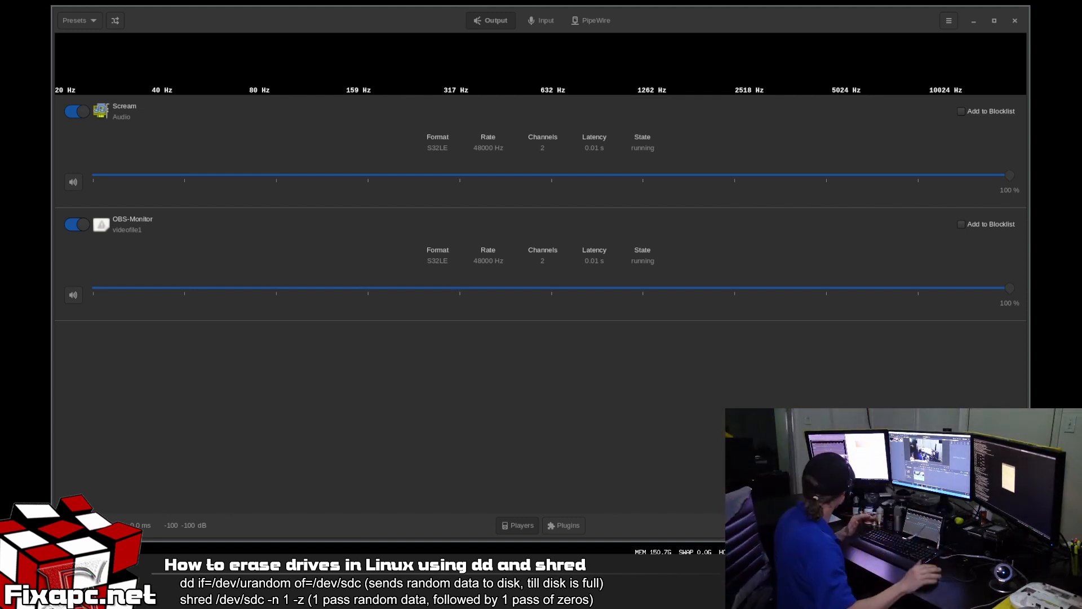
mouse_move(350, 358)
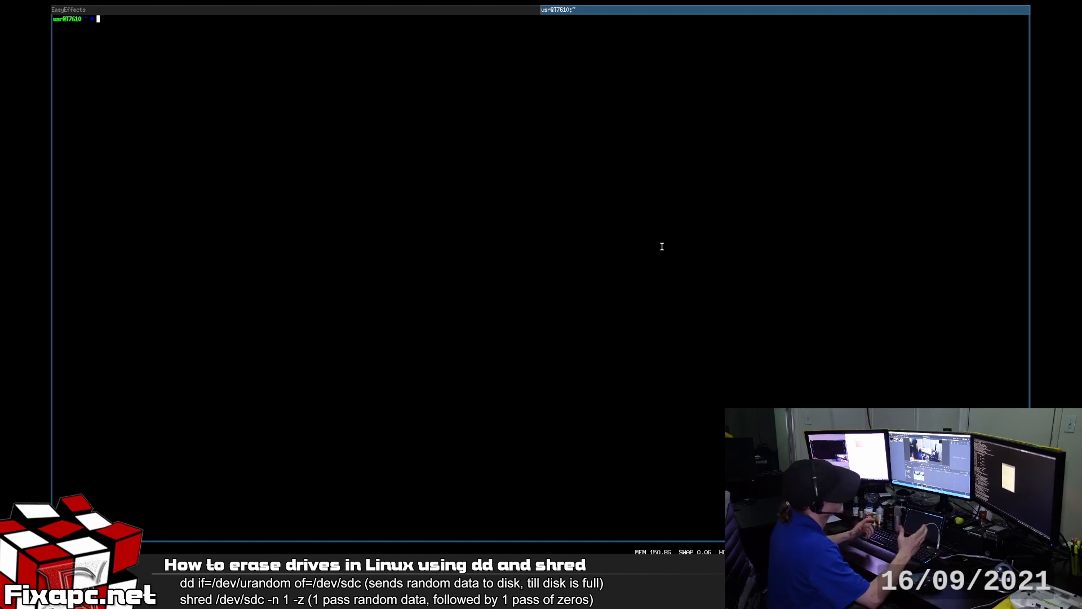
mouse_move(507, 261)
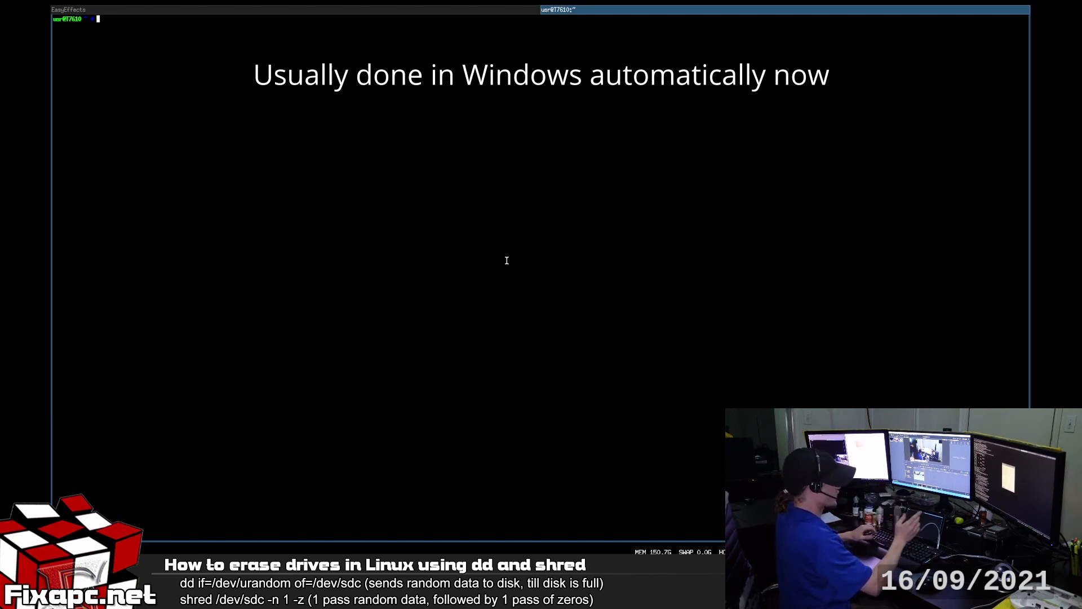
Enter 'shred -n 1 -z /dev/sde' without sudo, which is refused with Permission denied
type("shred")
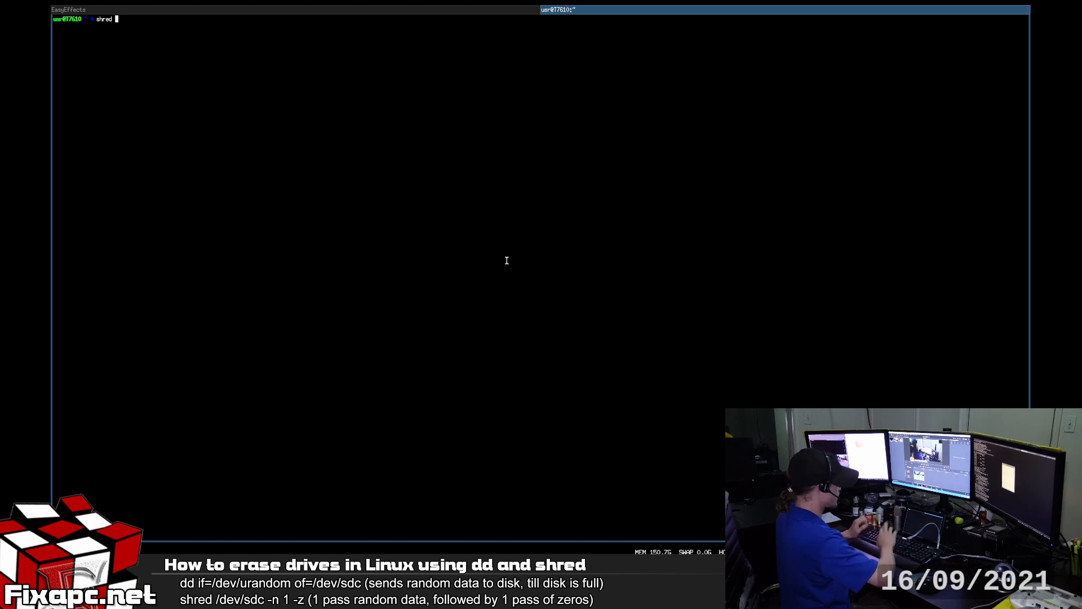
type("-n")
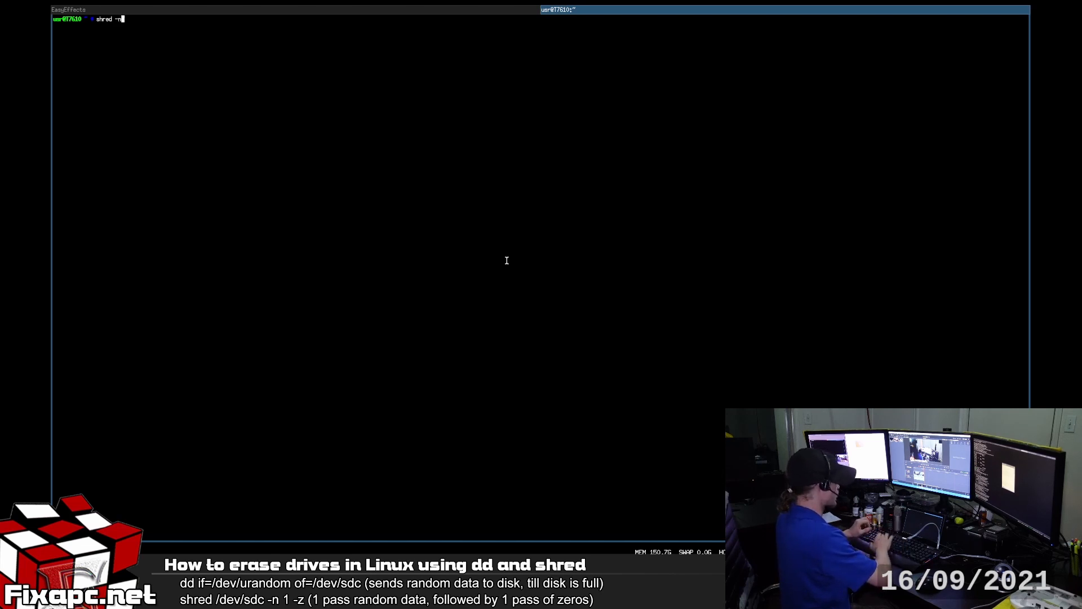
type("1")
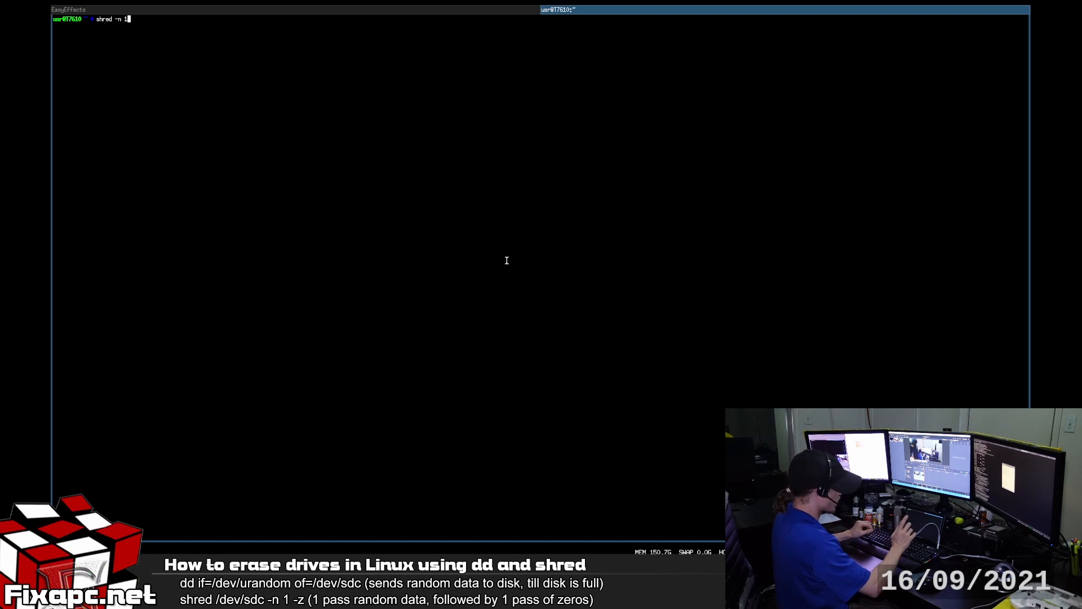
type("-z")
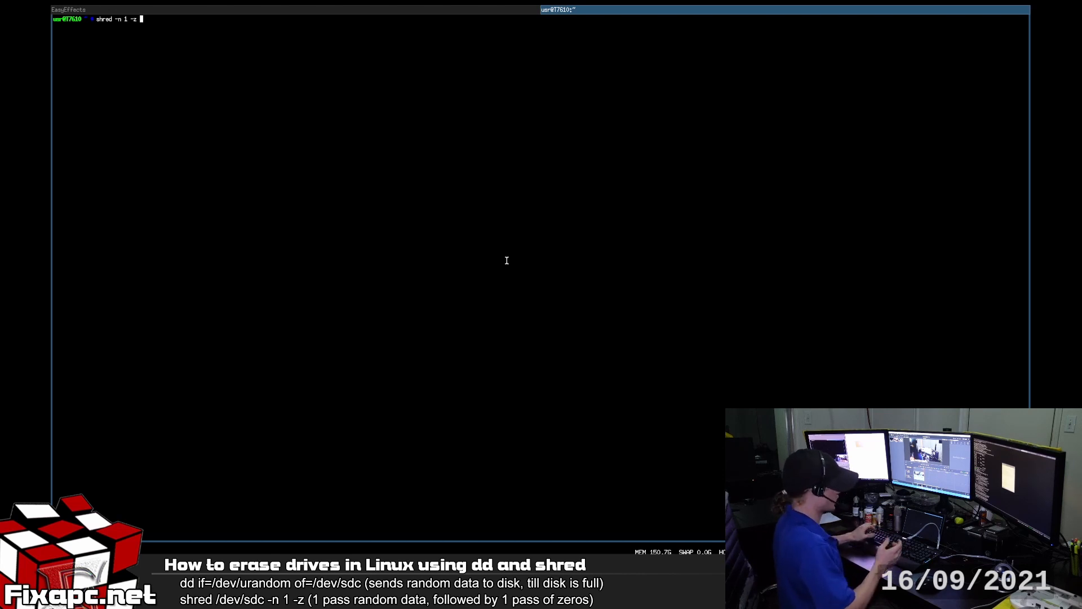
type("/")
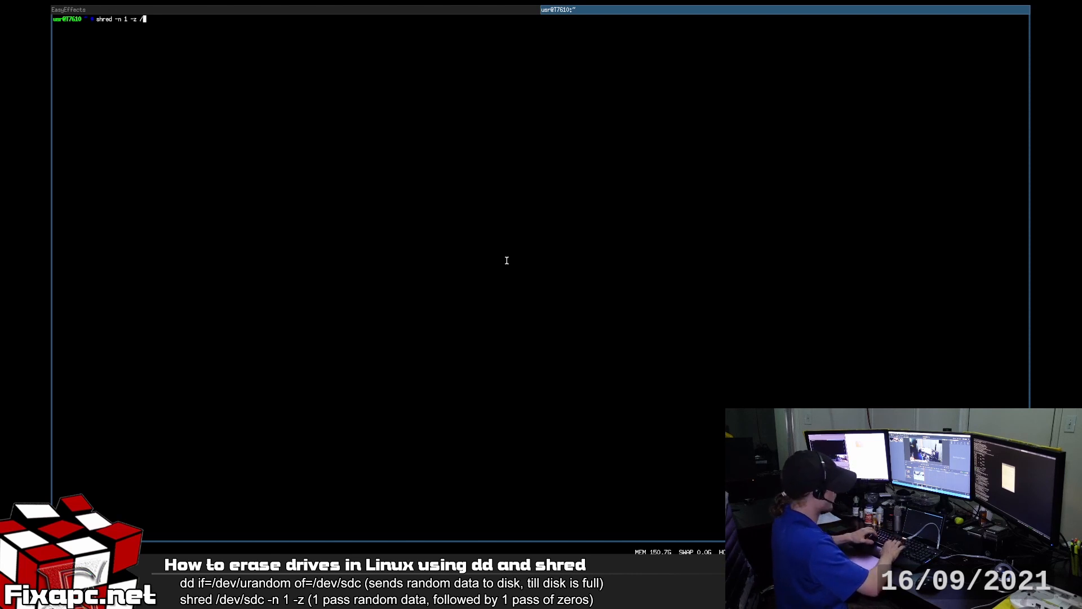
type("dev/")
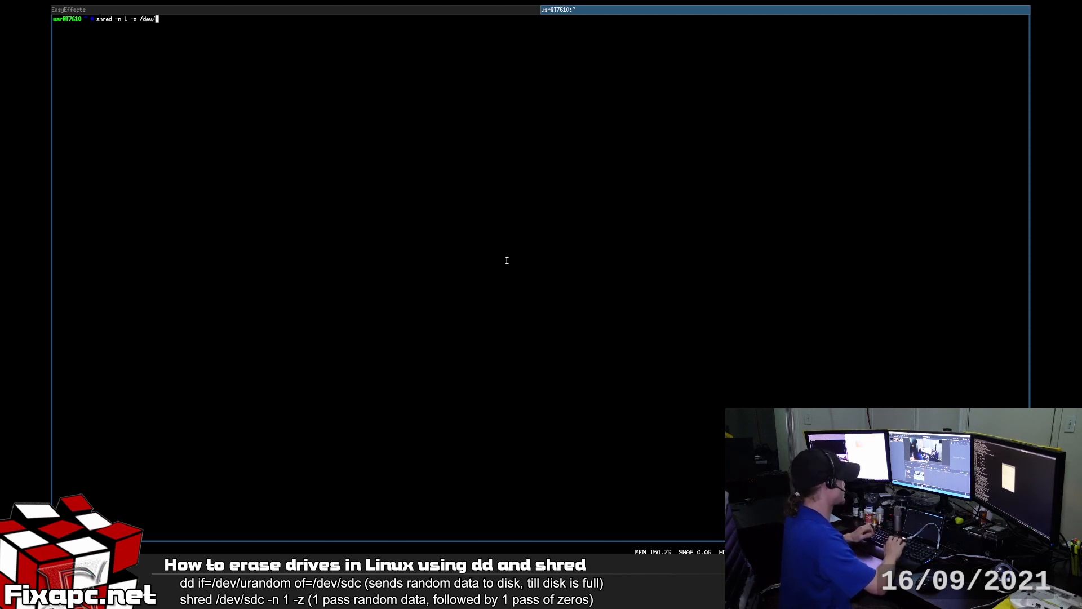
type("sde")
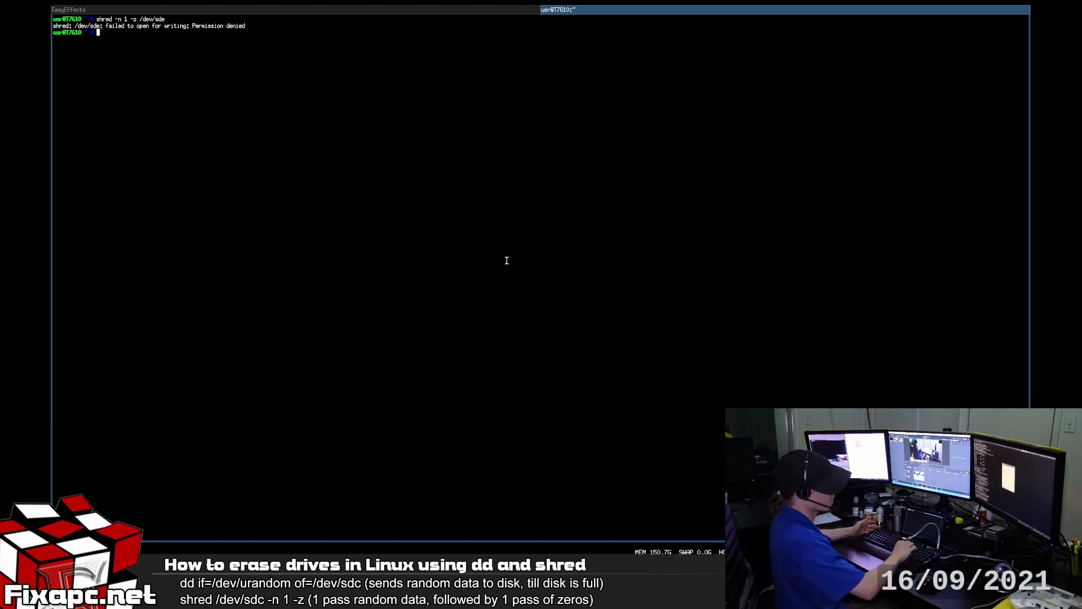
type("shred -n 1 -z /dev/sde")
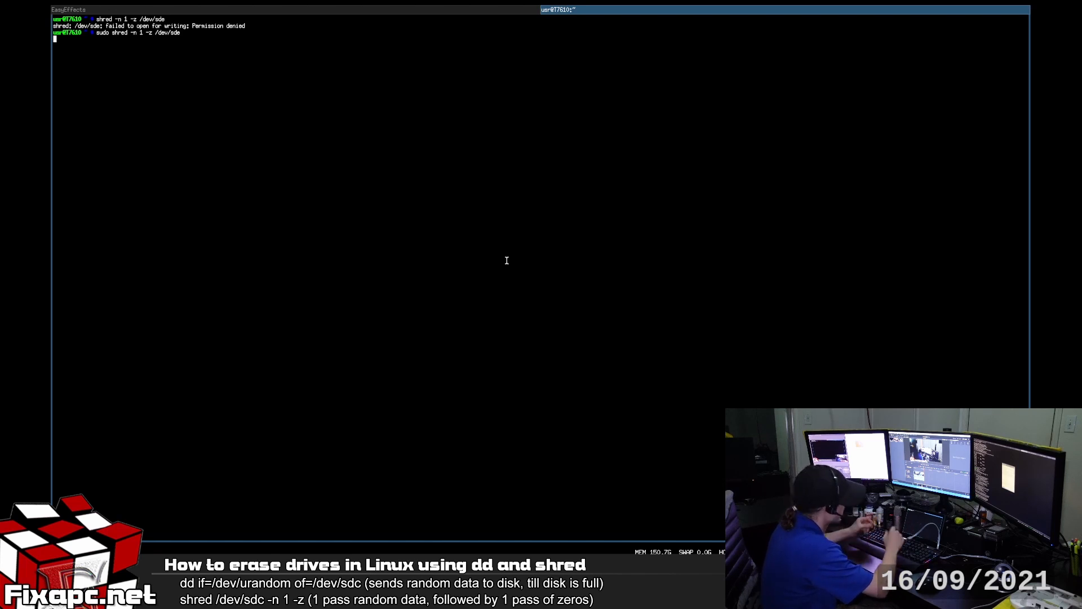
Cancel the running sudo shred of /dev/sde before it wipes, and clear the screen
key("ctrl+c")
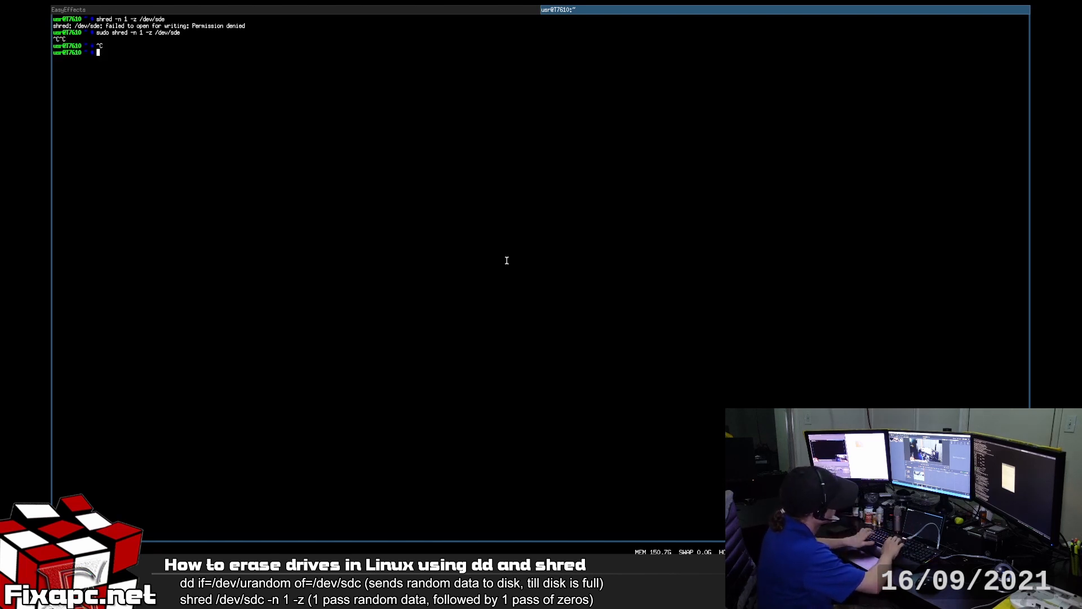
key("ctrl+c")
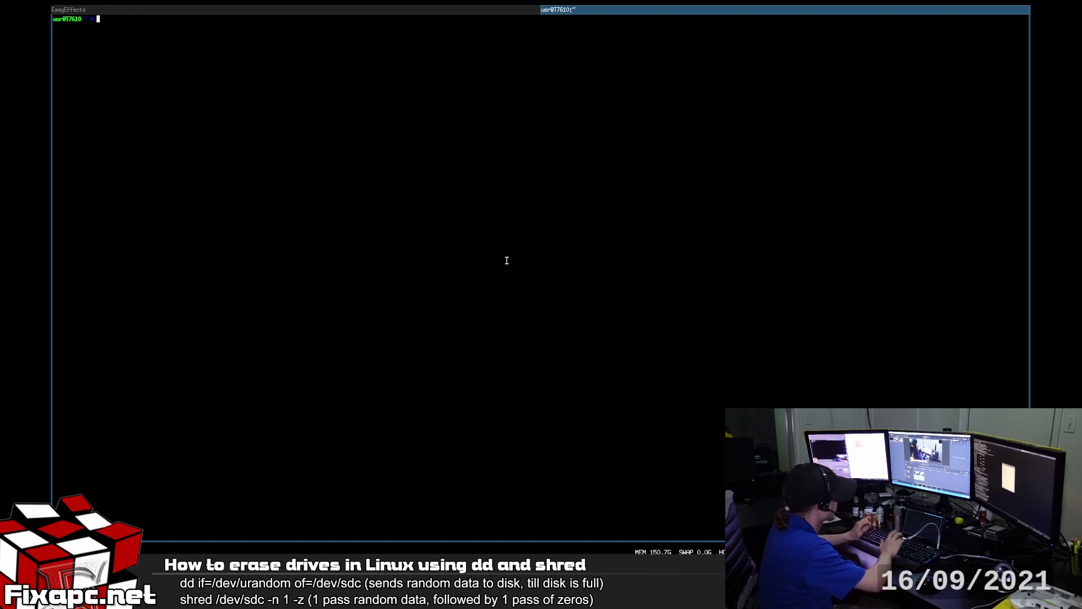
type("s")
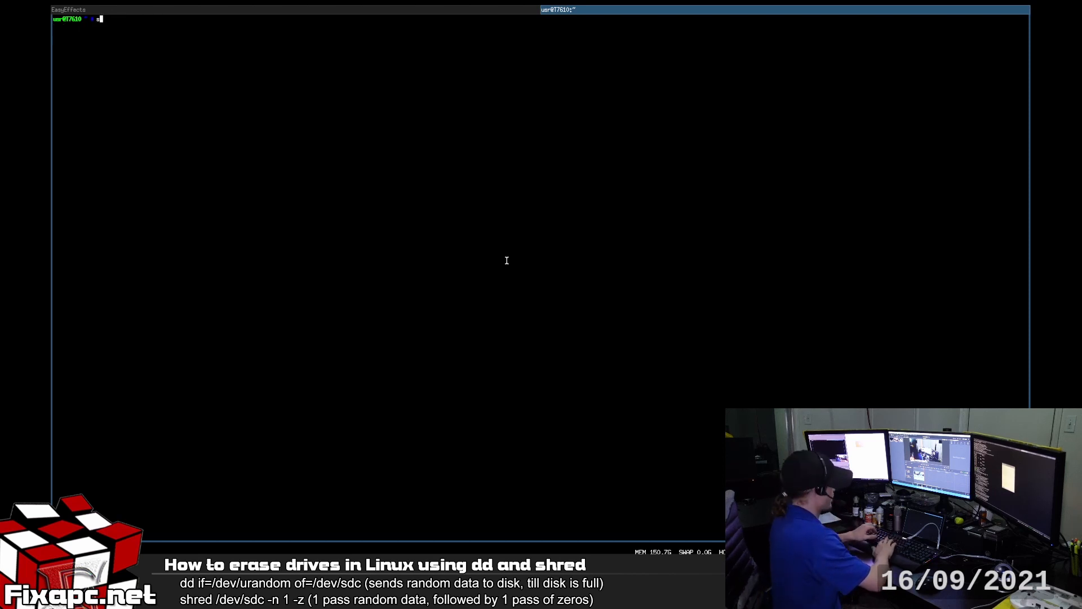
type("shred")
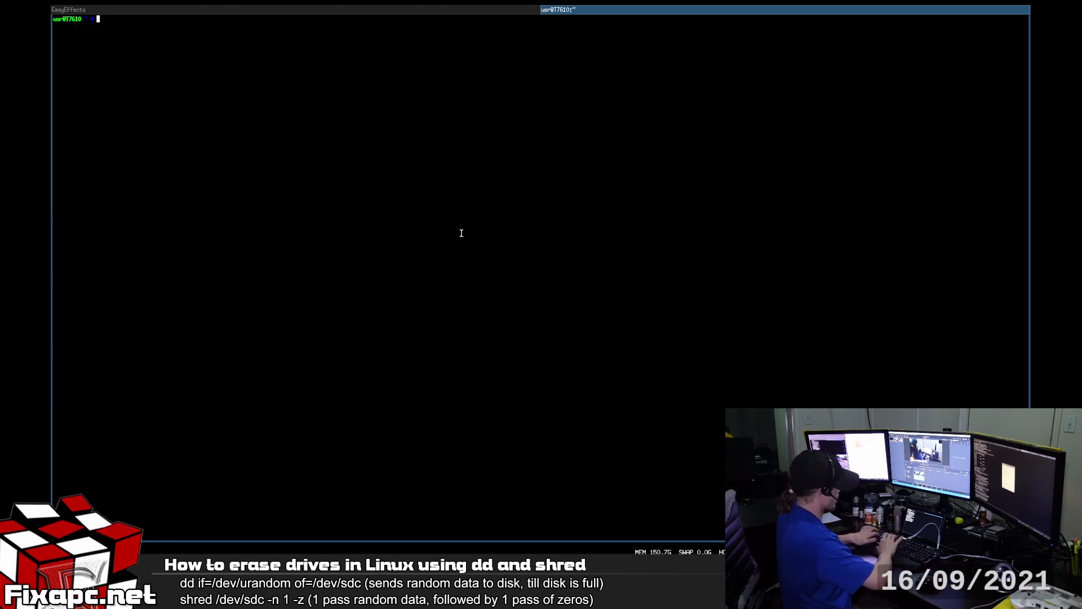
Run clear, then enter 'sudo shred -n 1 -z /dev/sdc' at the fresh prompt
type("clear")
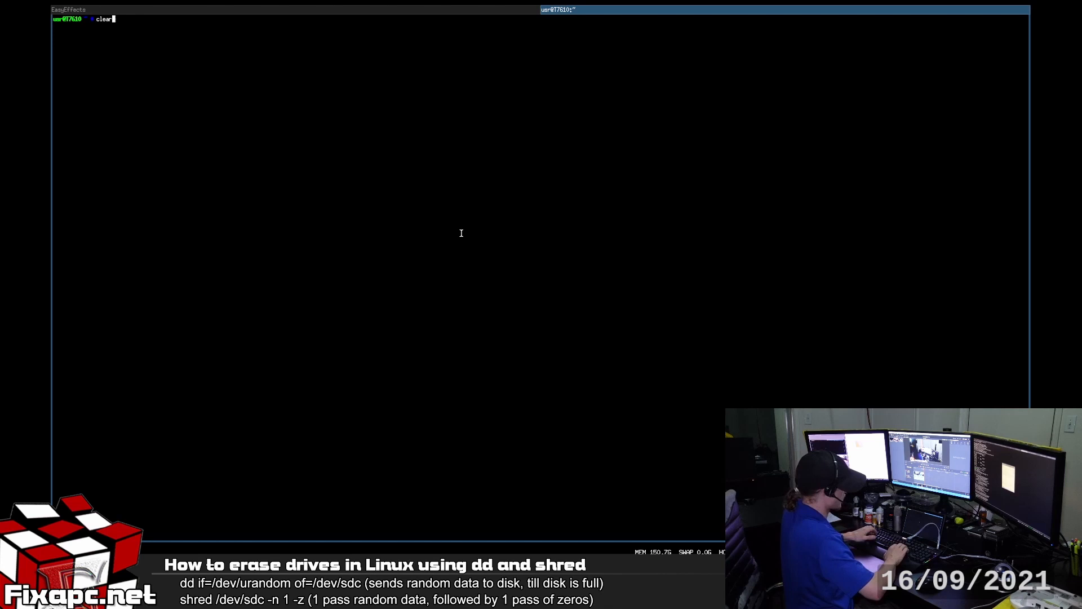
type("sudo shred -n 1 -z /dev/sdc")
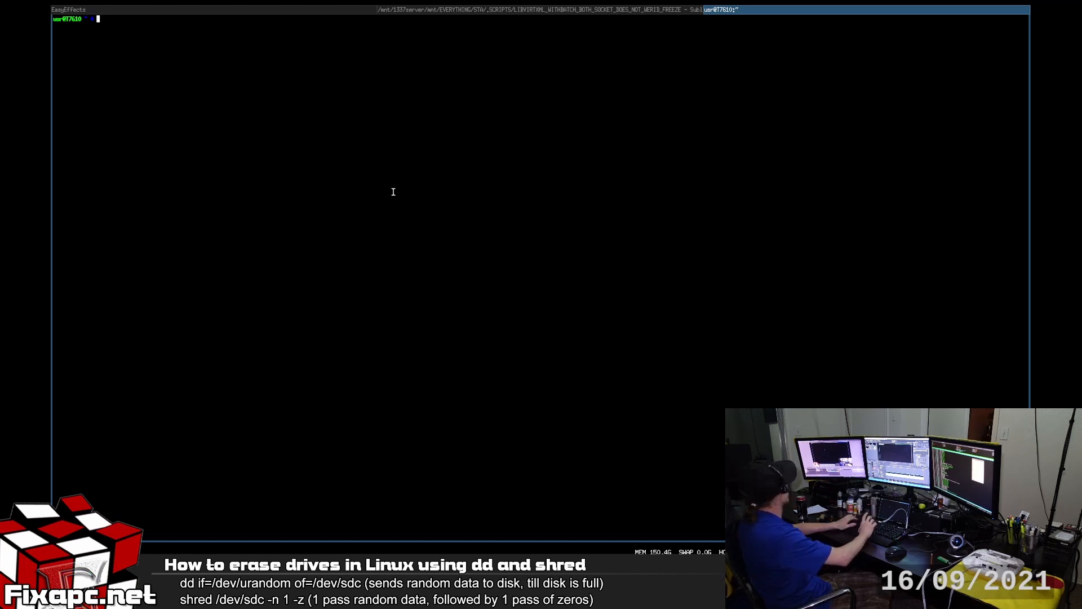
Run dd from /dev/urandom onto the USB drive with bs=64K and status=progress
type("dd")
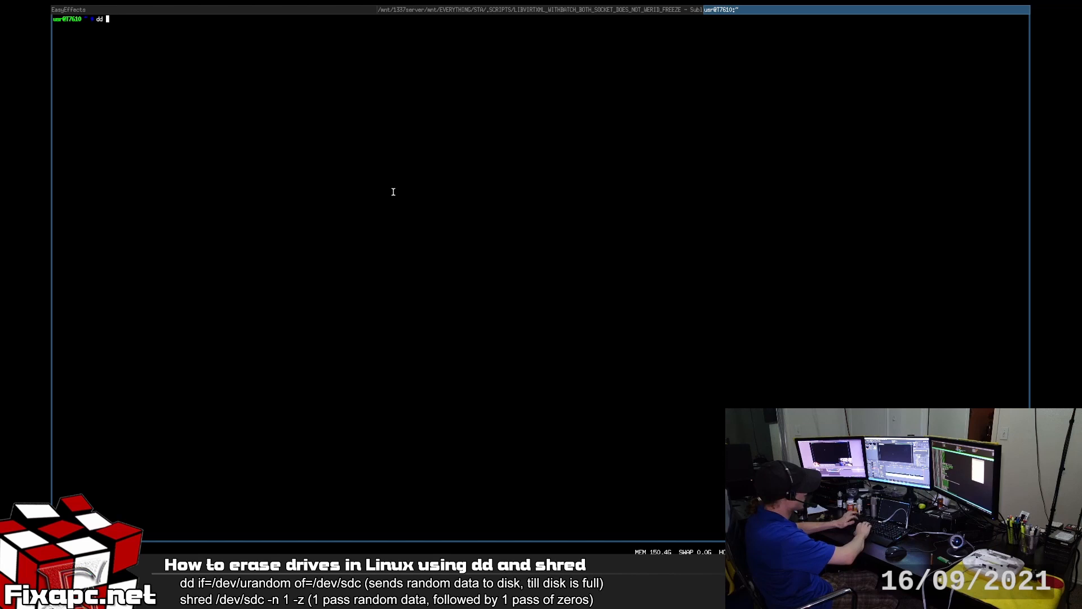
type("if")
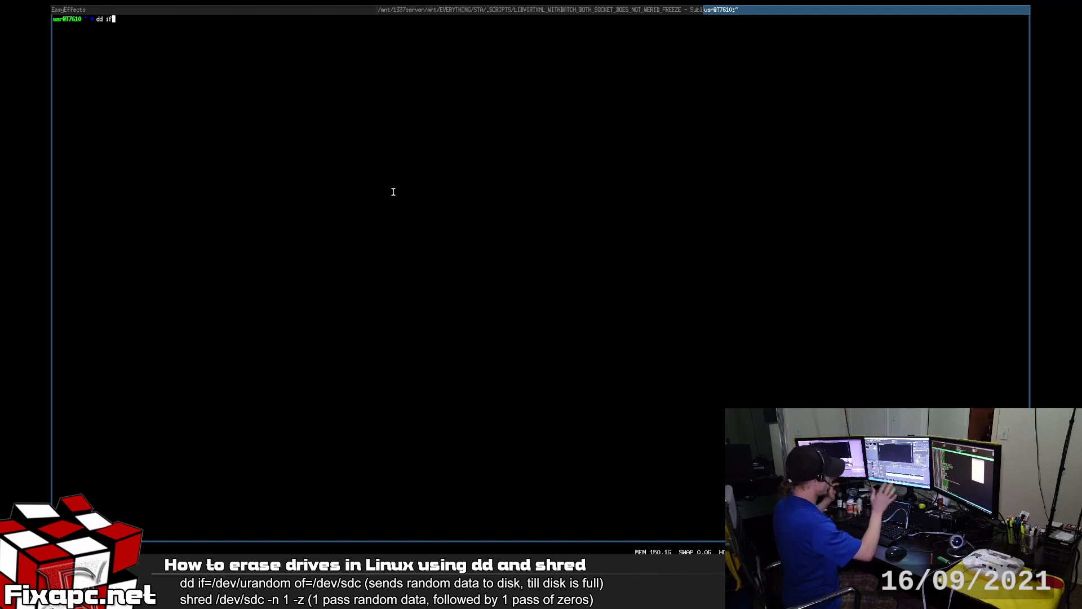
type("=")
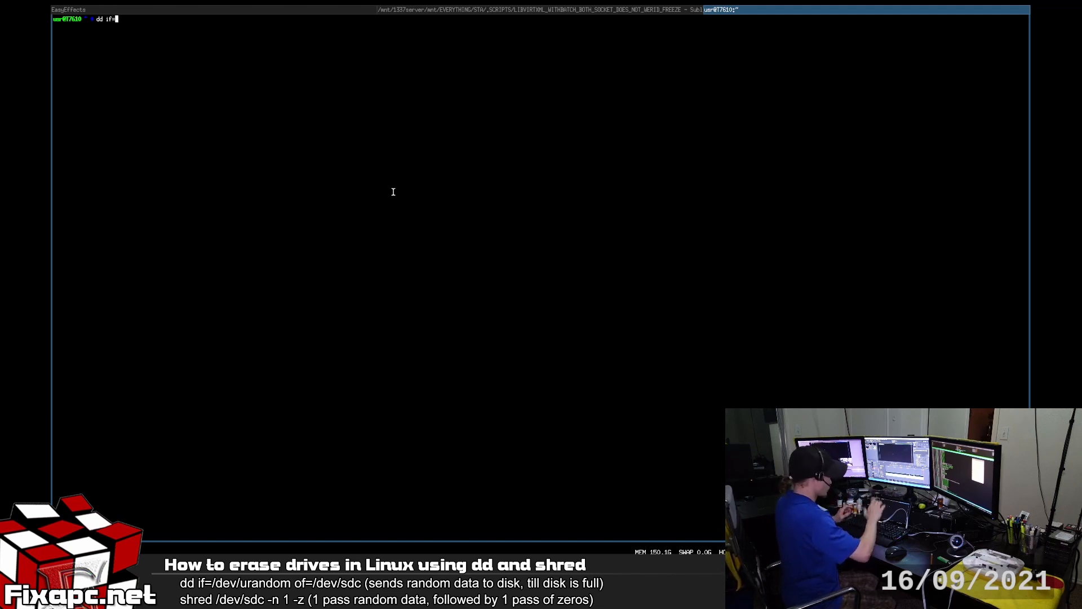
type("/dev/ura")
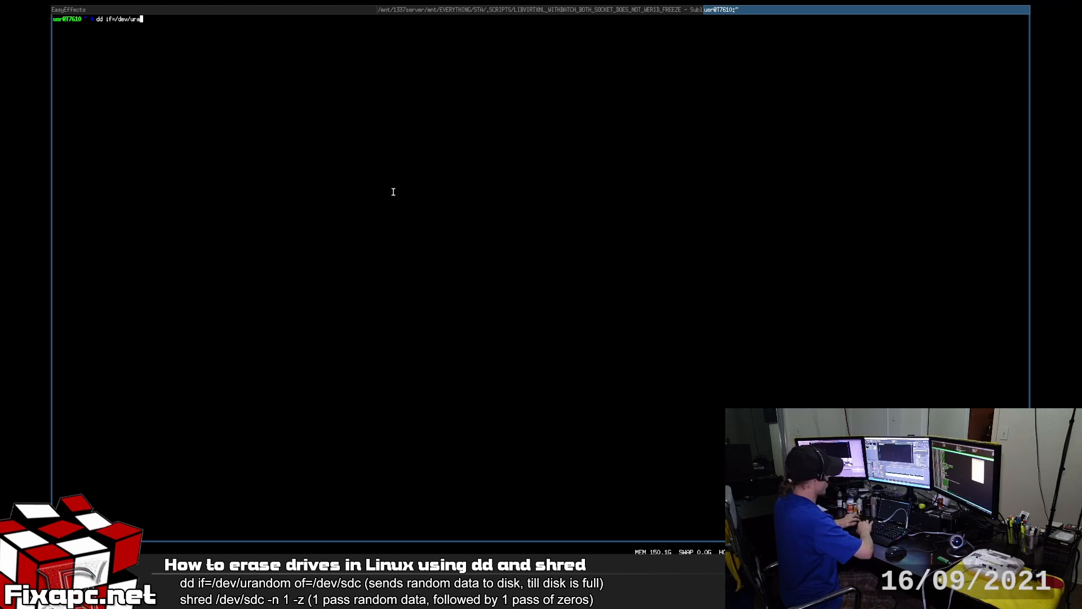
type("ndom of")
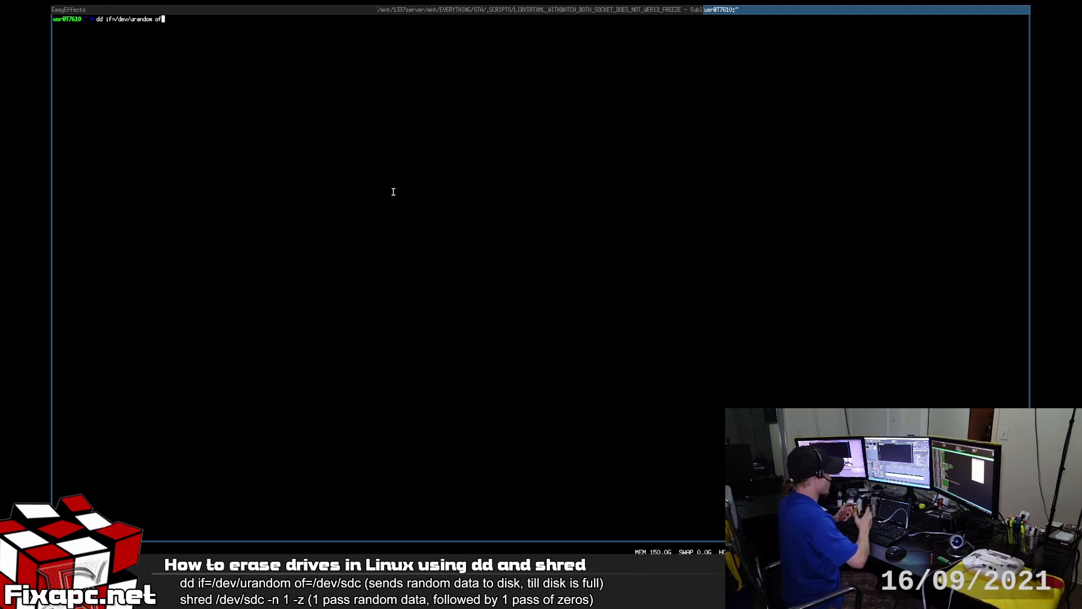
type("/")
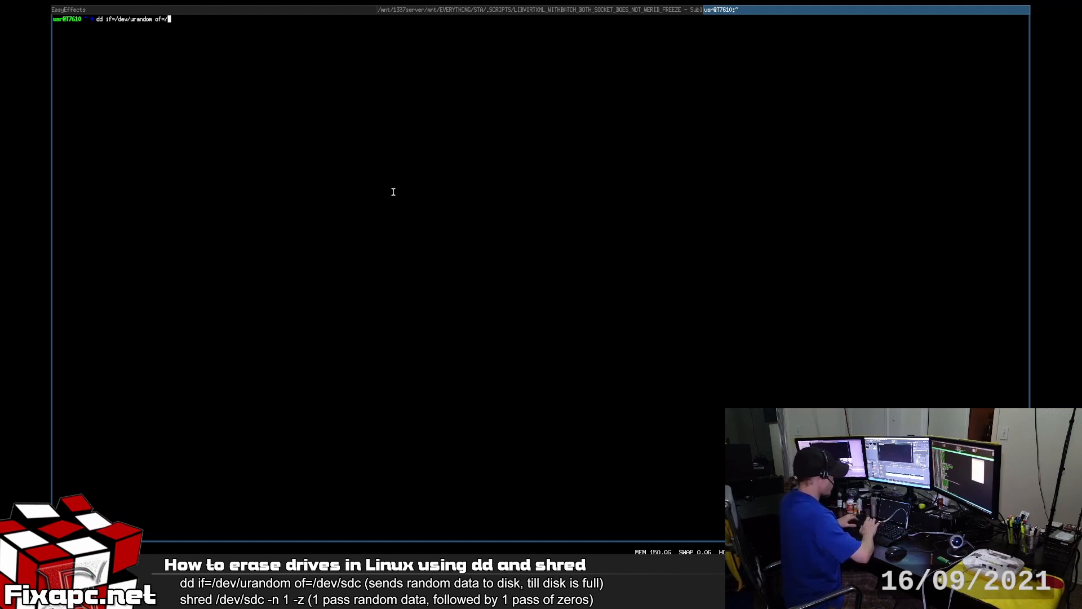
type("/dev/sdc")
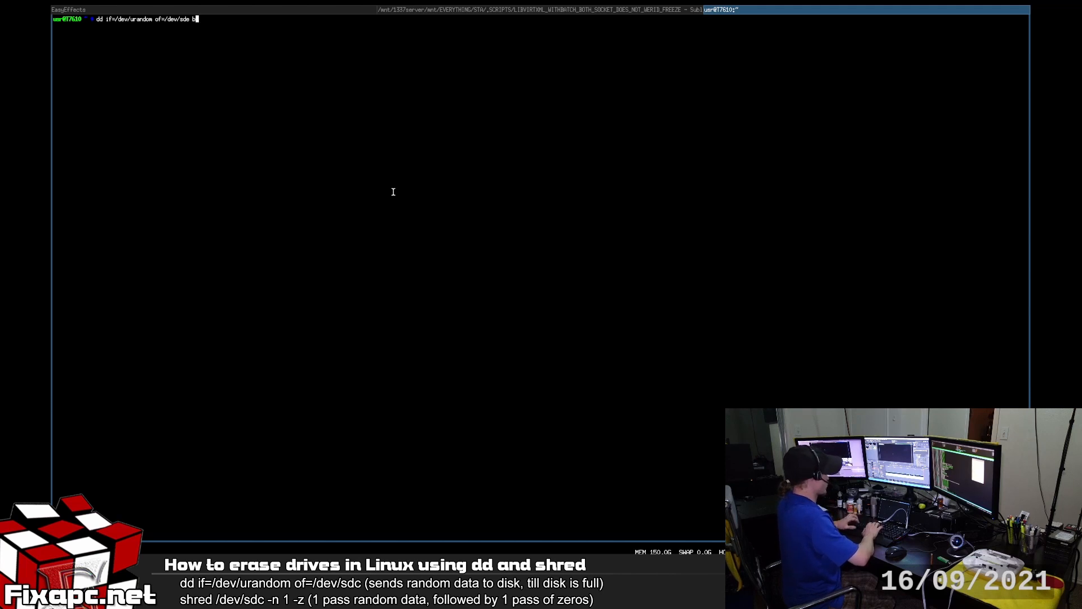
type("s=64")
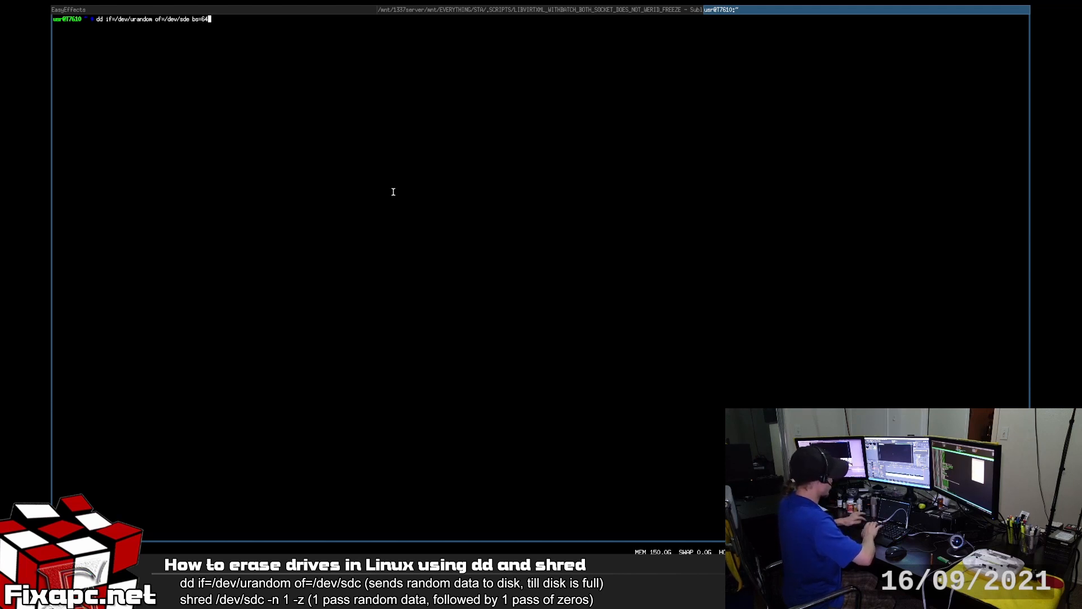
type("K status=prog")
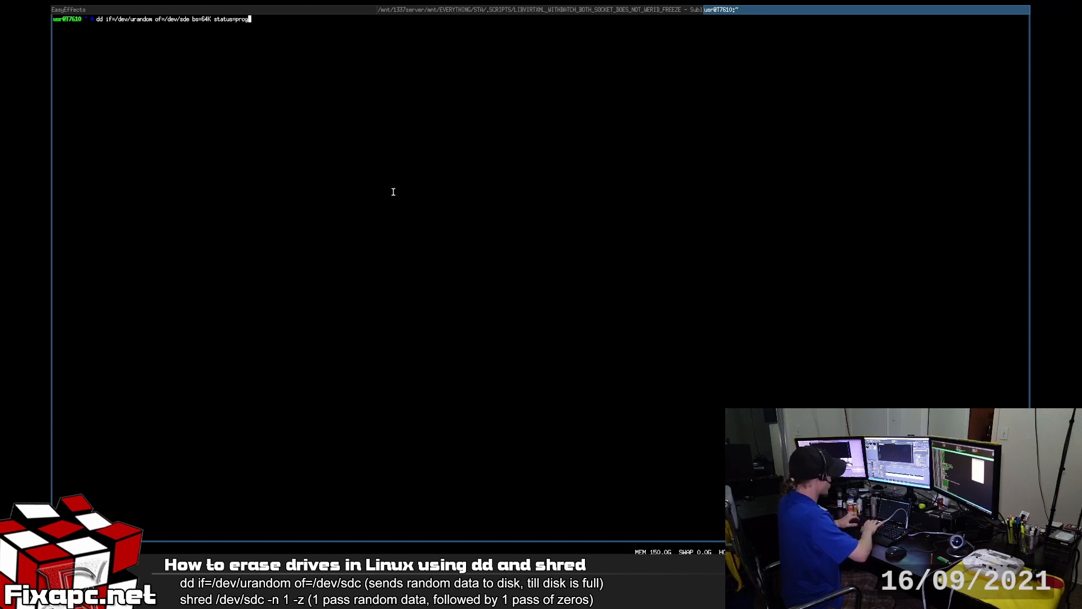
type("ress")
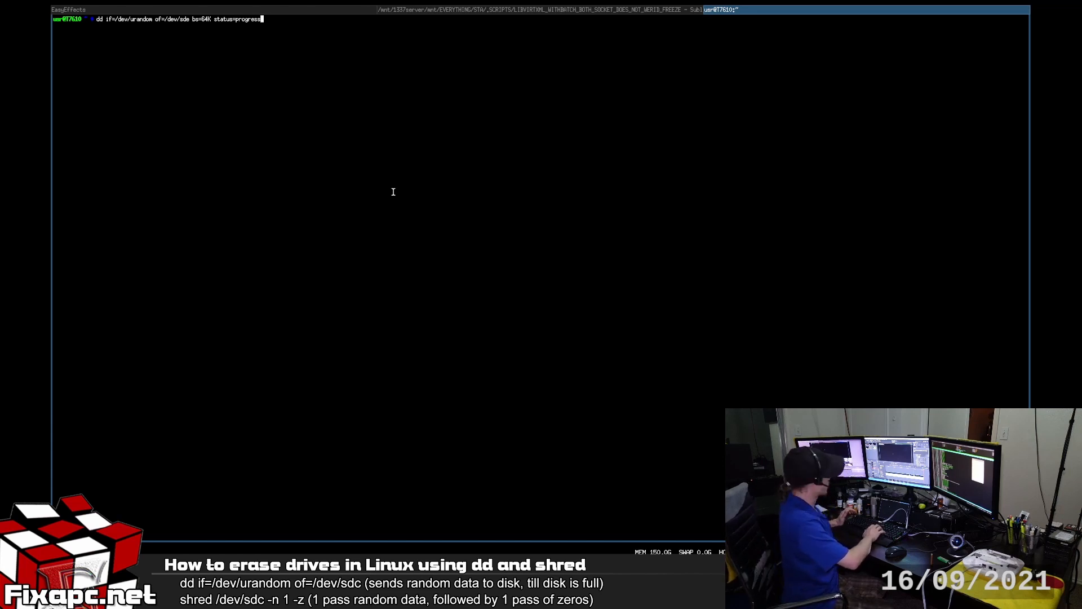
key("Return")
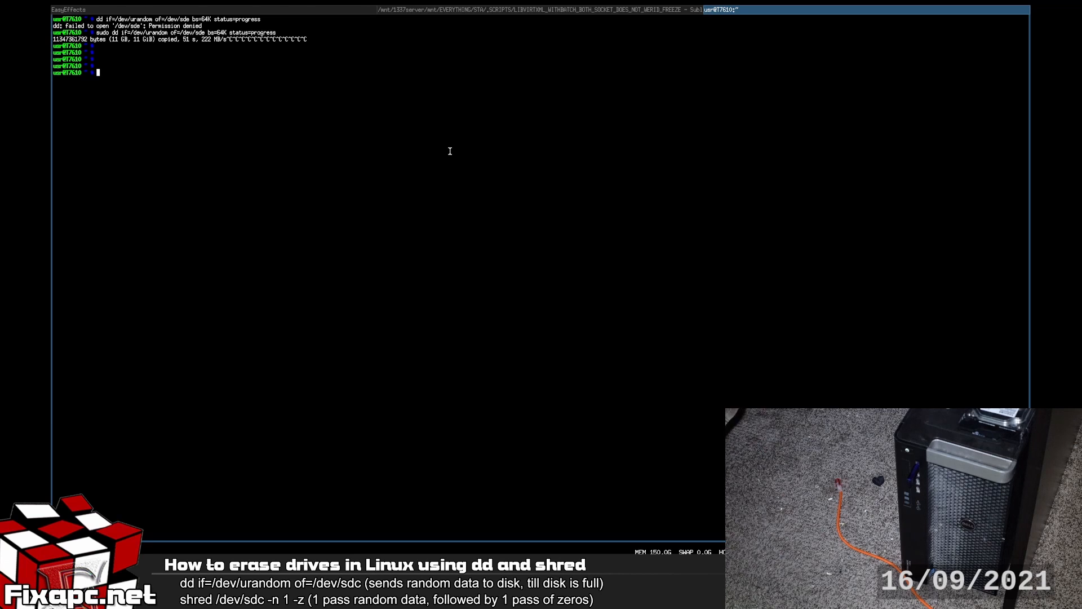
Retype 'sudo dd if=/dev/urandom of=/dev/sde bs=64K status=progress' adding oflag=sync
type("sudo dd if=/dev/urandom of=/dev/sde bs=64K status=progress")
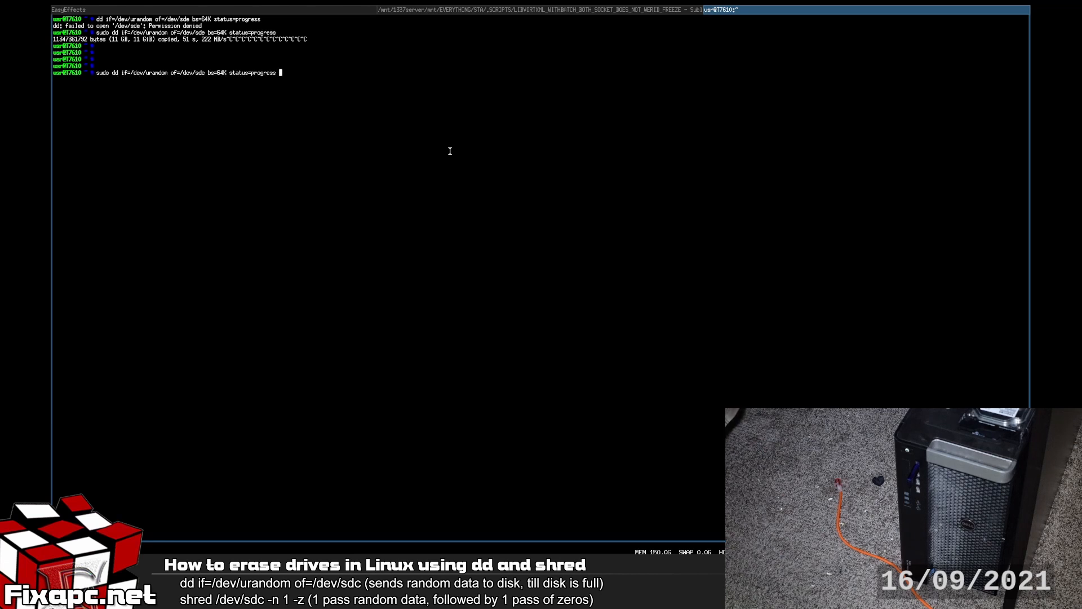
type("oflag")
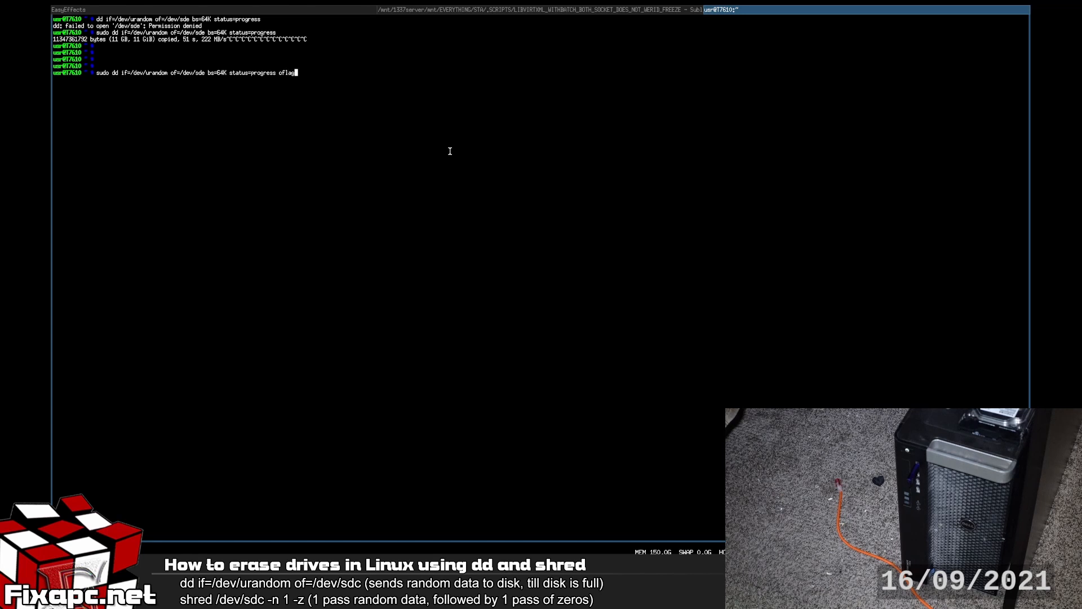
type("sync")
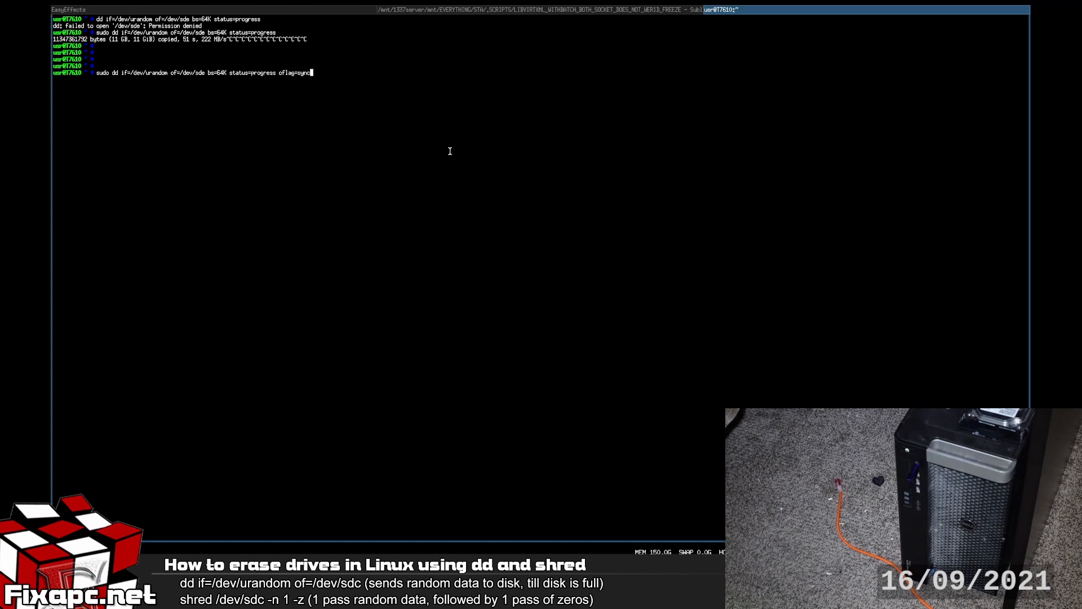